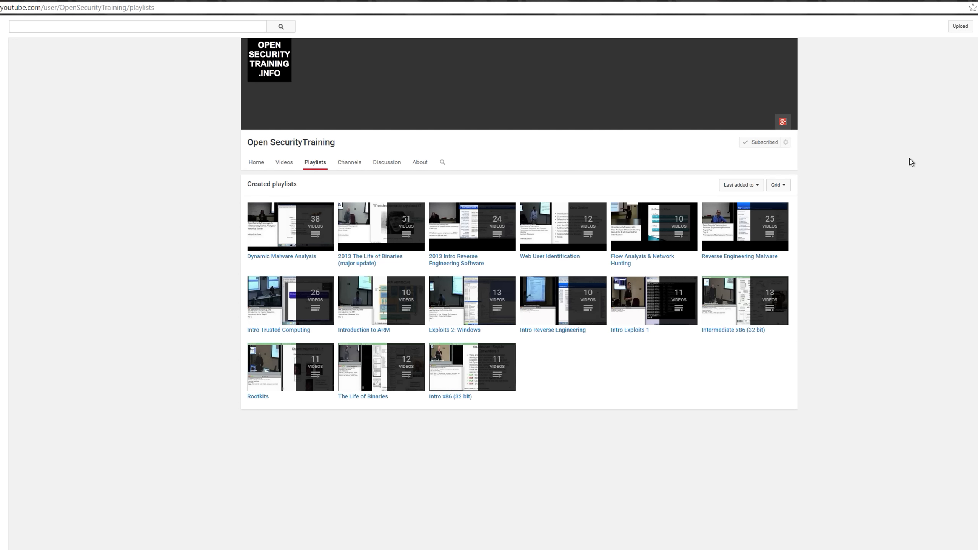
{"action": "mouse_move", "coordinate": [869, 128]}
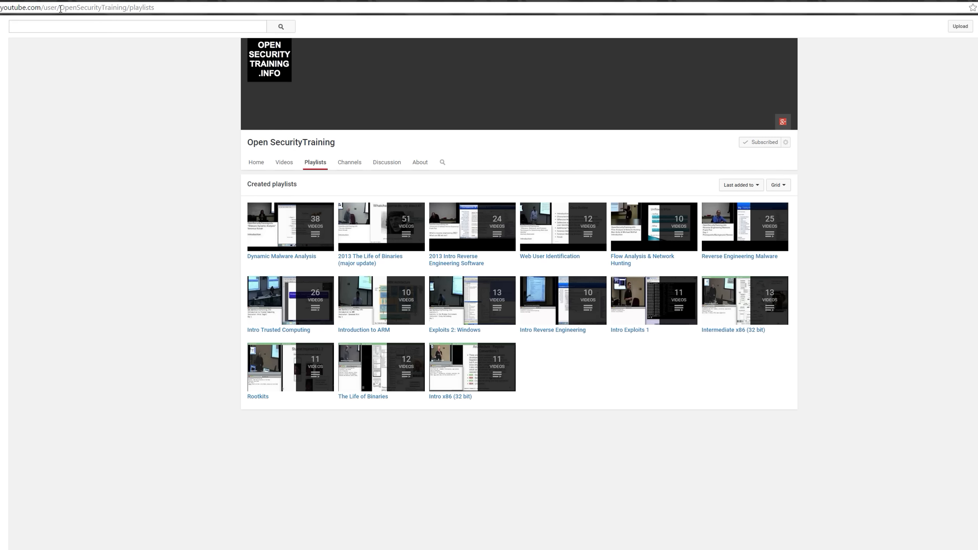
- Open the Intro x86 (32 bit) playlist on YouTube and scroll through its videos
{"action": "double_click", "coordinate": [80, 7]}
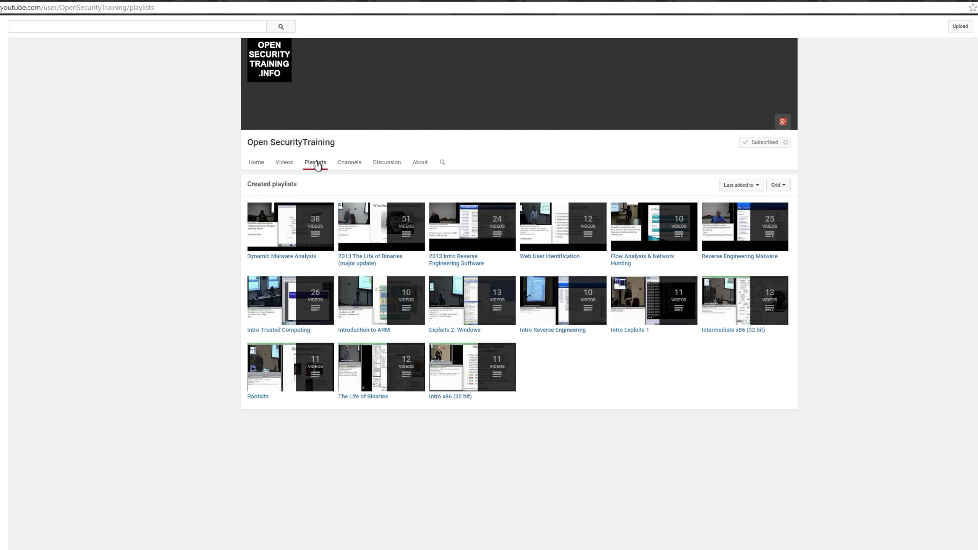
{"action": "mouse_move", "coordinate": [678, 443]}
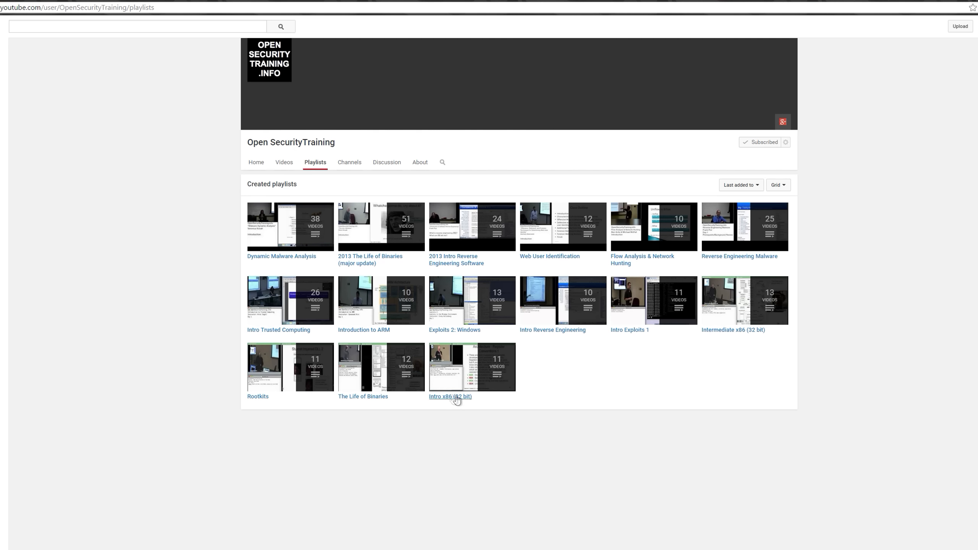
{"action": "left_click", "coordinate": [450, 395]}
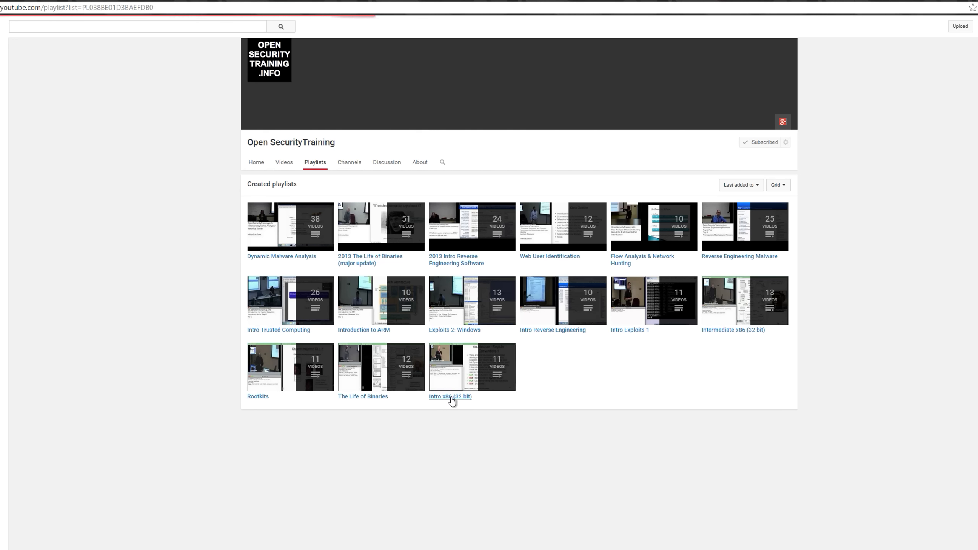
{"action": "left_click", "coordinate": [450, 396]}
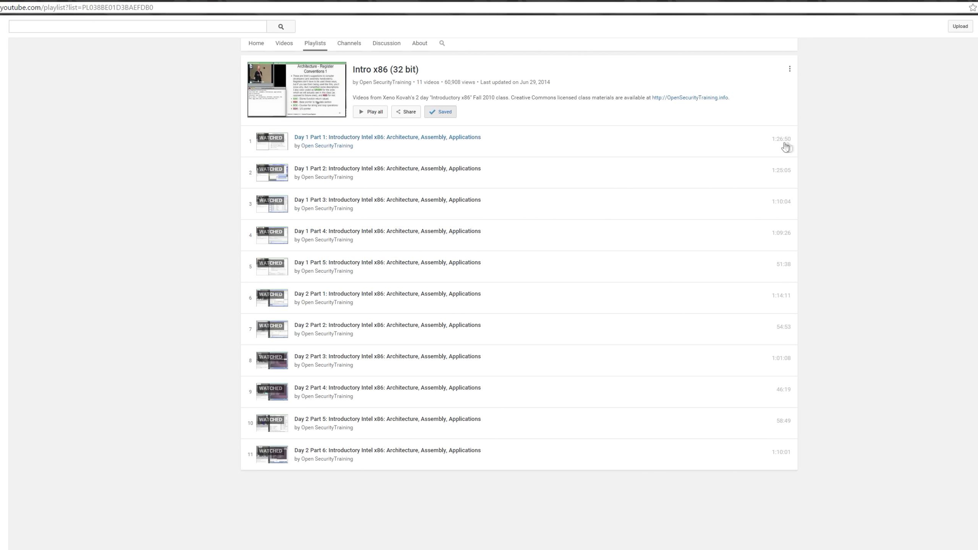
{"action": "mouse_move", "coordinate": [790, 174]}
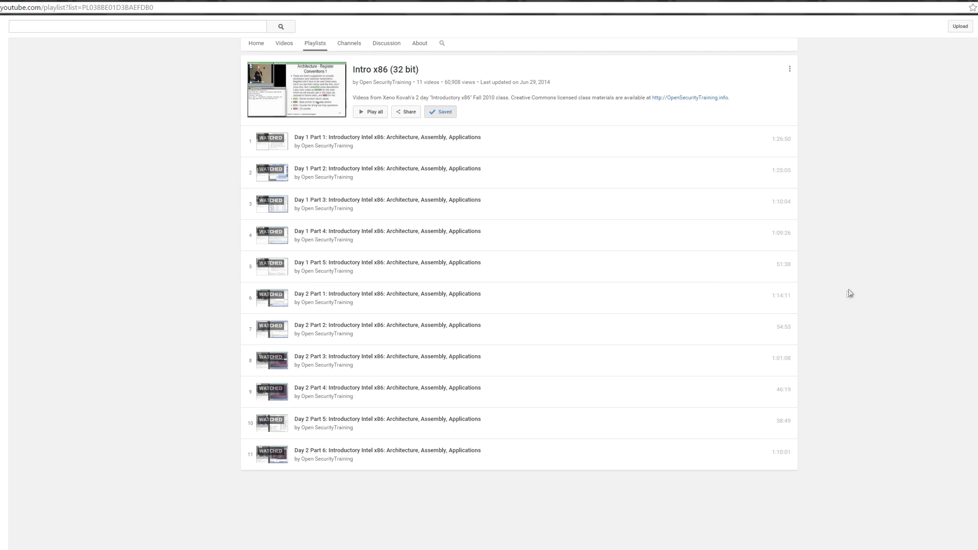
{"action": "mouse_move", "coordinate": [922, 324]}
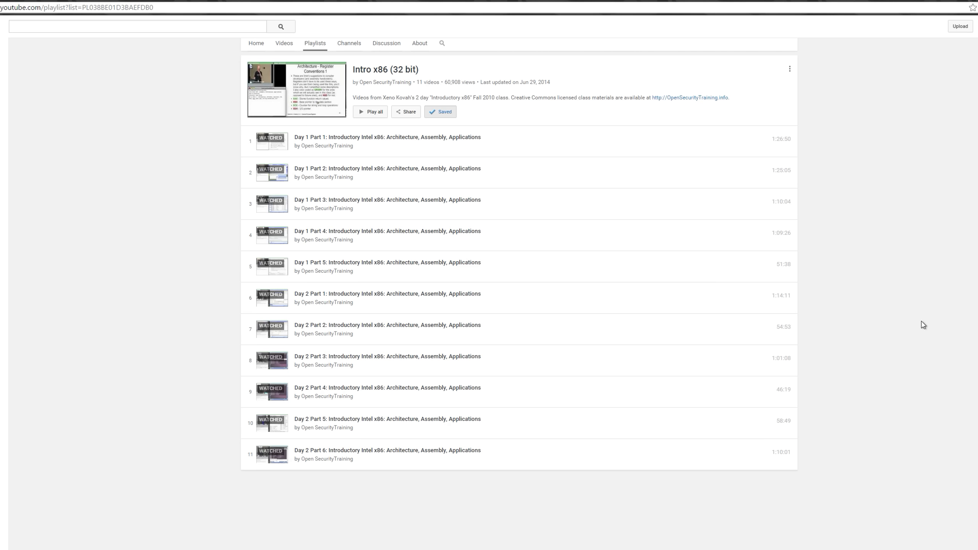
{"action": "mouse_move", "coordinate": [840, 333]}
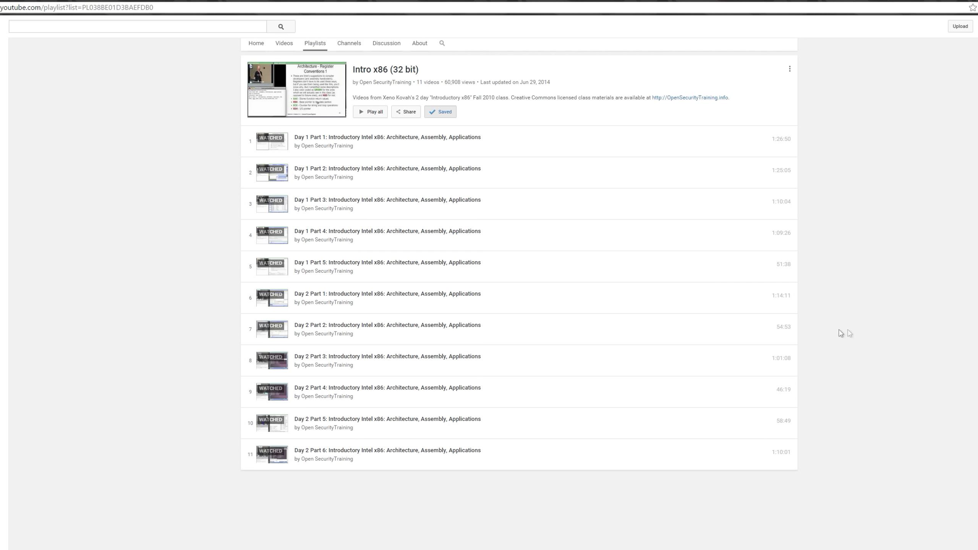
{"action": "mouse_move", "coordinate": [813, 286]}
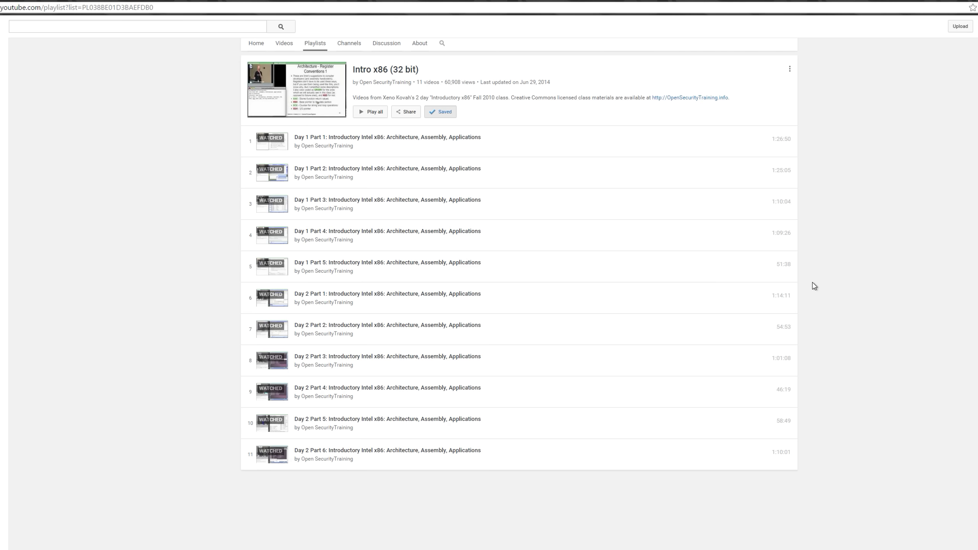
{"action": "scroll", "scroll_direction": "down", "scroll_amount": 3}
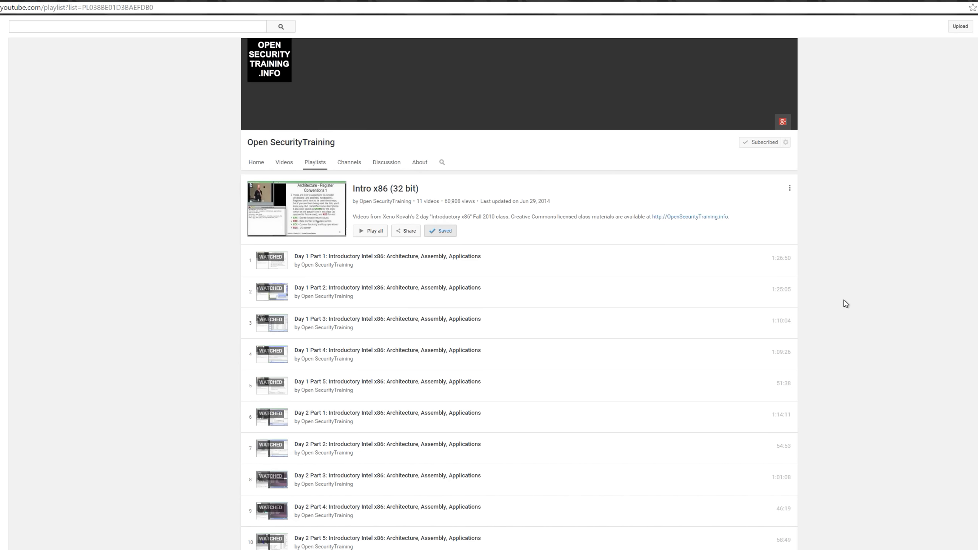
{"action": "mouse_move", "coordinate": [450, 257]}
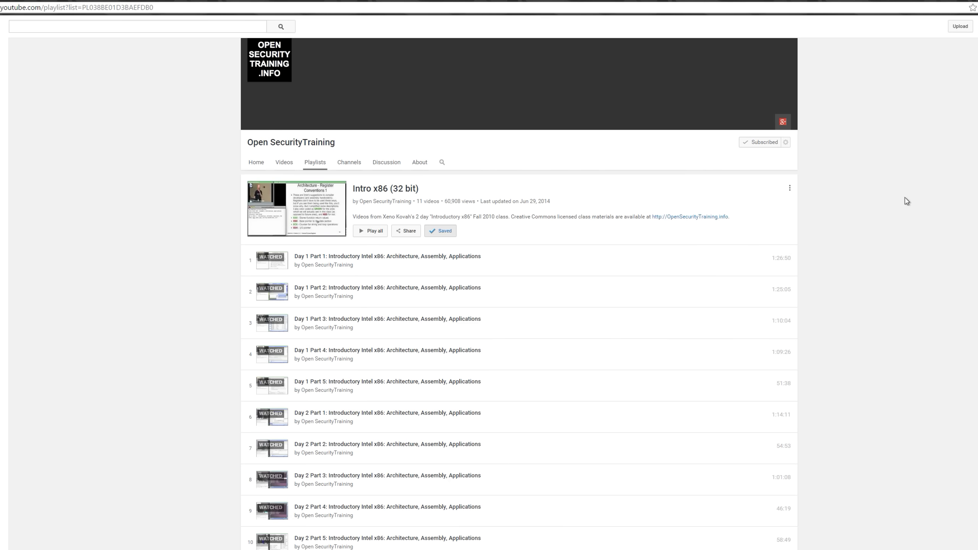
{"action": "mouse_move", "coordinate": [890, 67]}
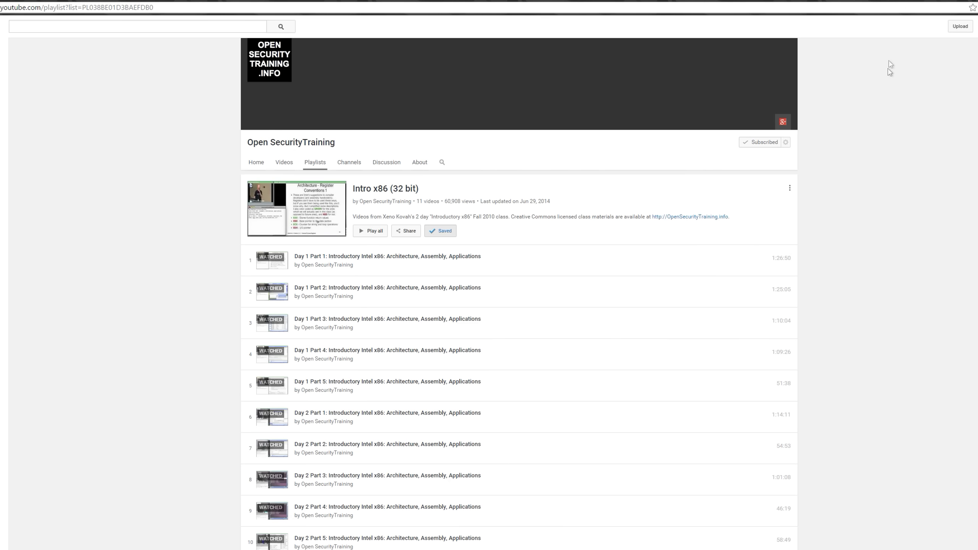
{"action": "scroll", "scroll_direction": "down", "scroll_amount": 3}
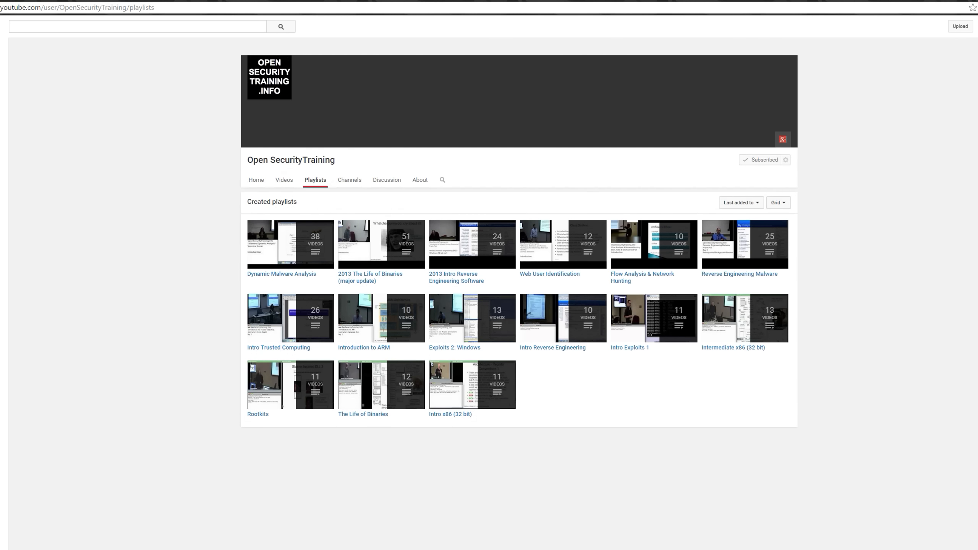
{"action": "scroll", "scroll_direction": "down", "scroll_amount": 3}
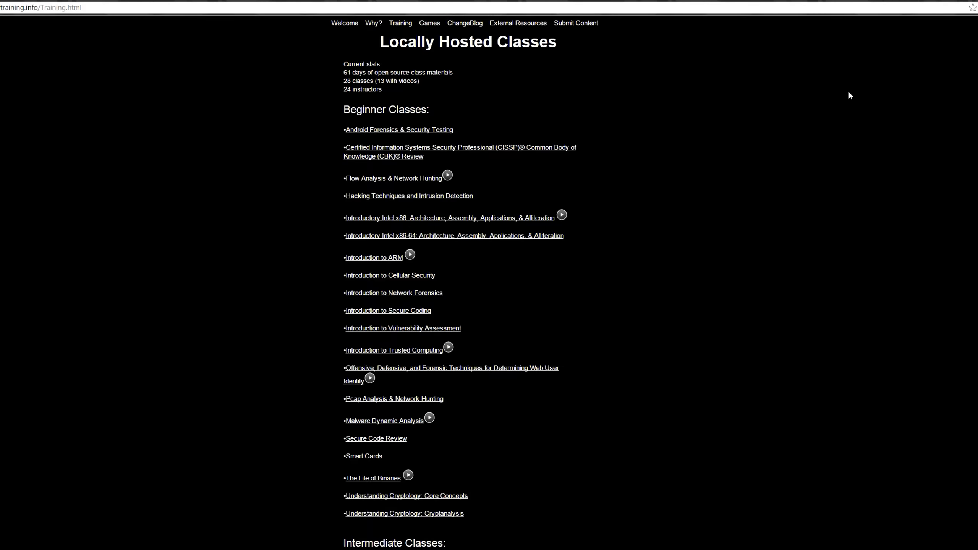
- Reach the Locally Hosted Classes page on opensecuritytraining.info listing beginner, intermediate and advanced classes
{"action": "left_click", "coordinate": [43, 7]}
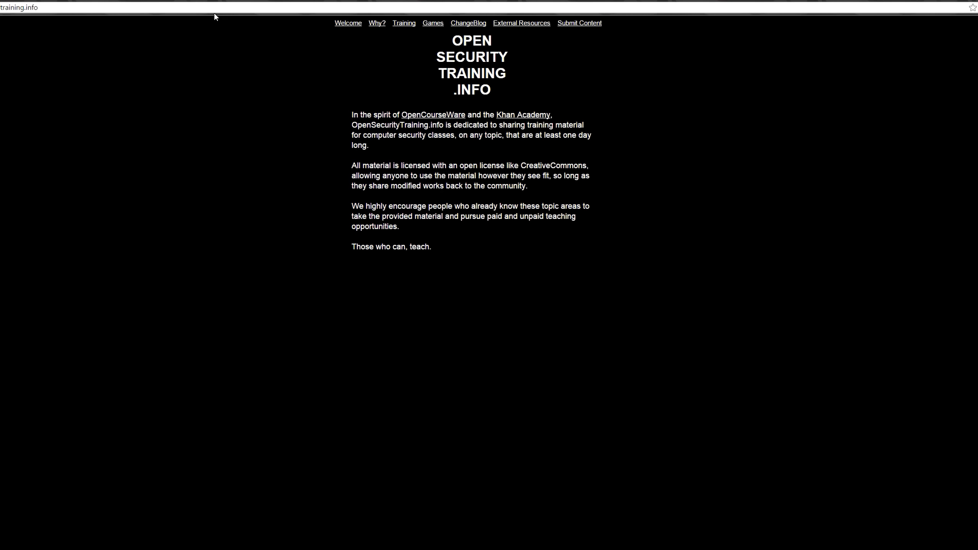
{"action": "mouse_move", "coordinate": [503, 44]}
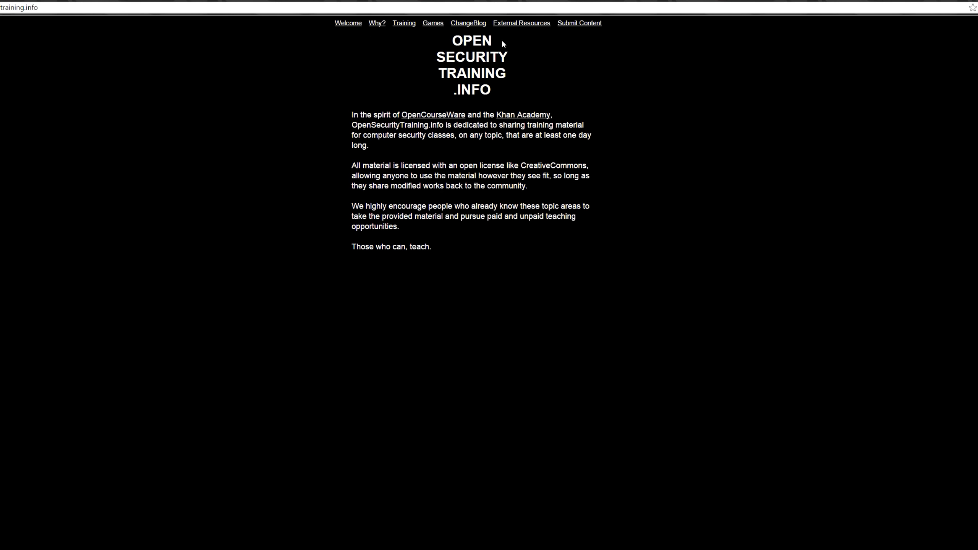
{"action": "left_click", "coordinate": [403, 22]}
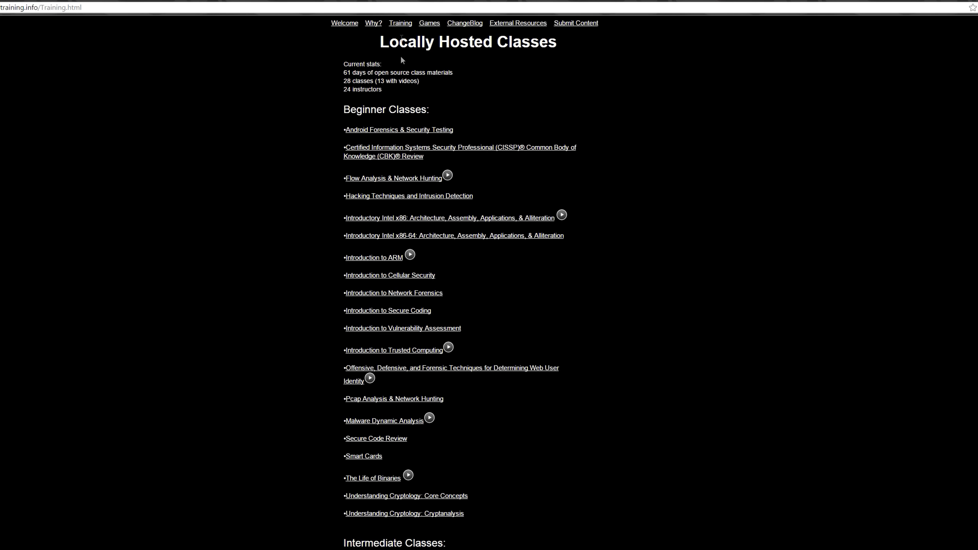
{"action": "mouse_move", "coordinate": [369, 216]}
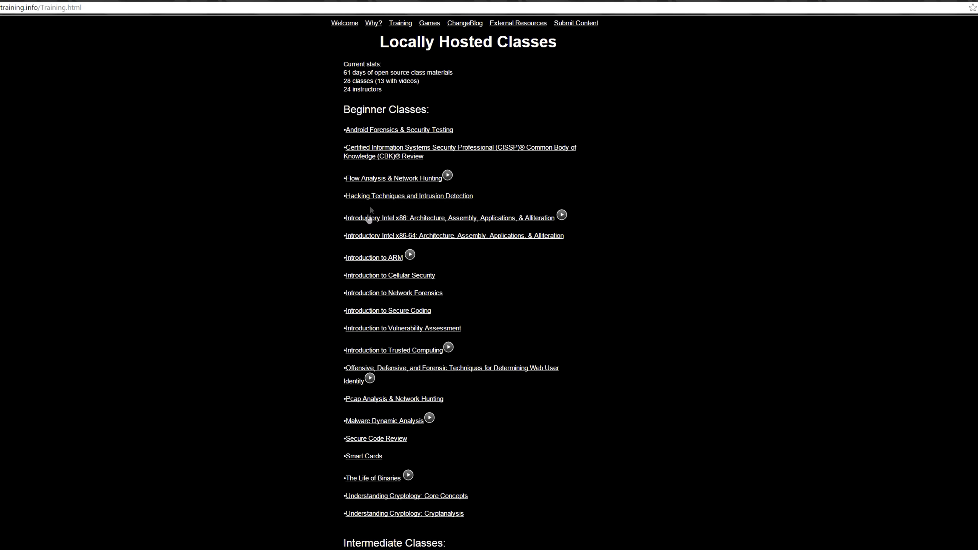
{"action": "scroll", "scroll_direction": "down", "scroll_amount": 3}
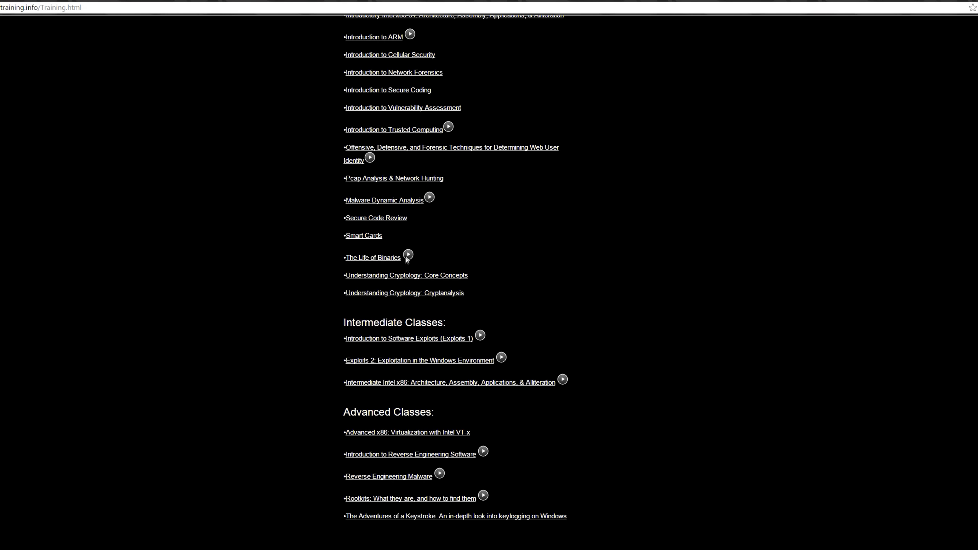
{"action": "mouse_move", "coordinate": [622, 182]}
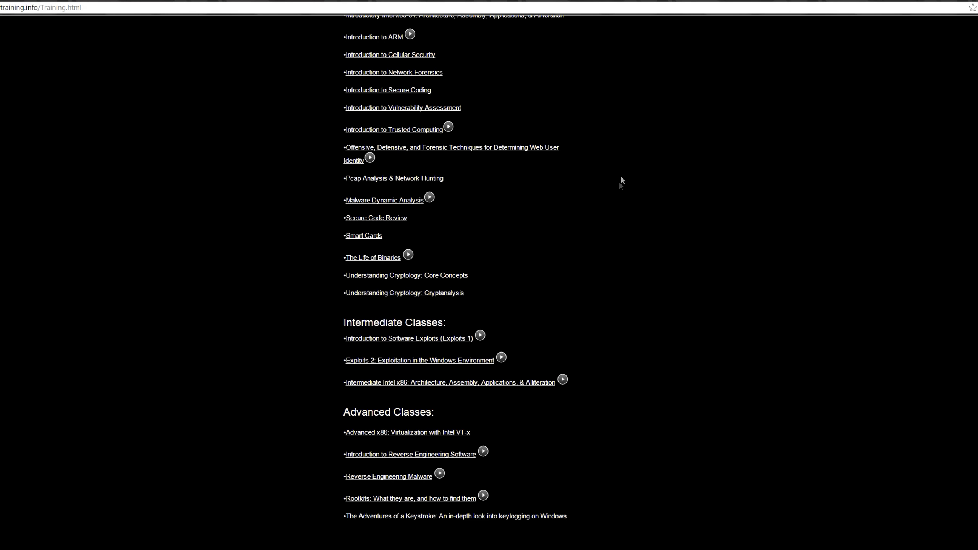
{"action": "scroll", "scroll_direction": "up", "scroll_amount": 3}
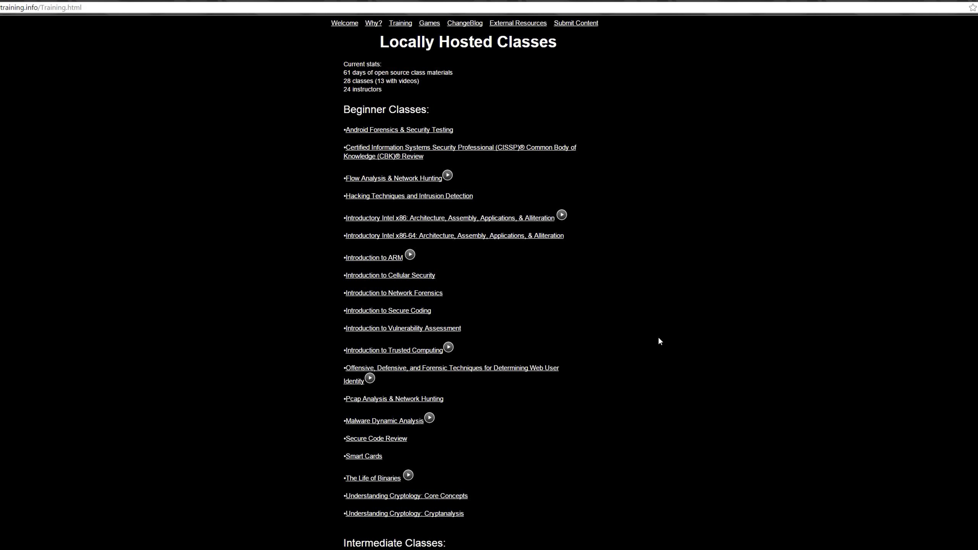
{"action": "mouse_move", "coordinate": [403, 221]}
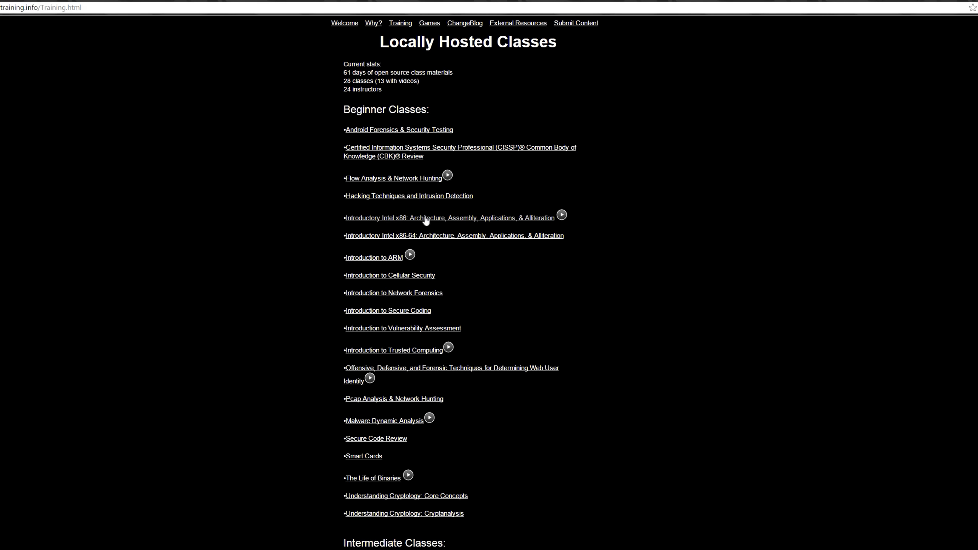
- View the Introductory Intel x86 class page and its materials, then return to the Intro x86 (32 bit) playlist
{"action": "left_click", "coordinate": [448, 218]}
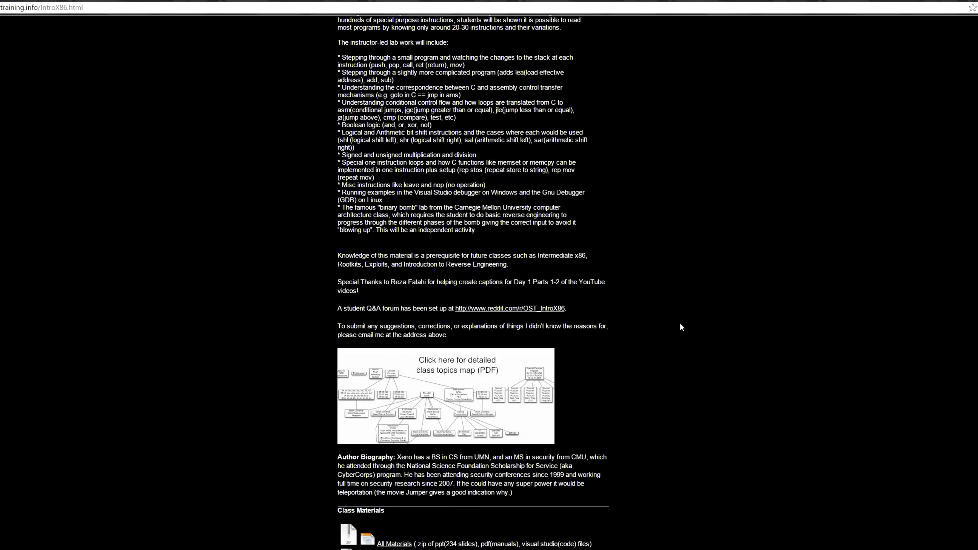
{"action": "scroll", "scroll_direction": "down", "scroll_amount": 3}
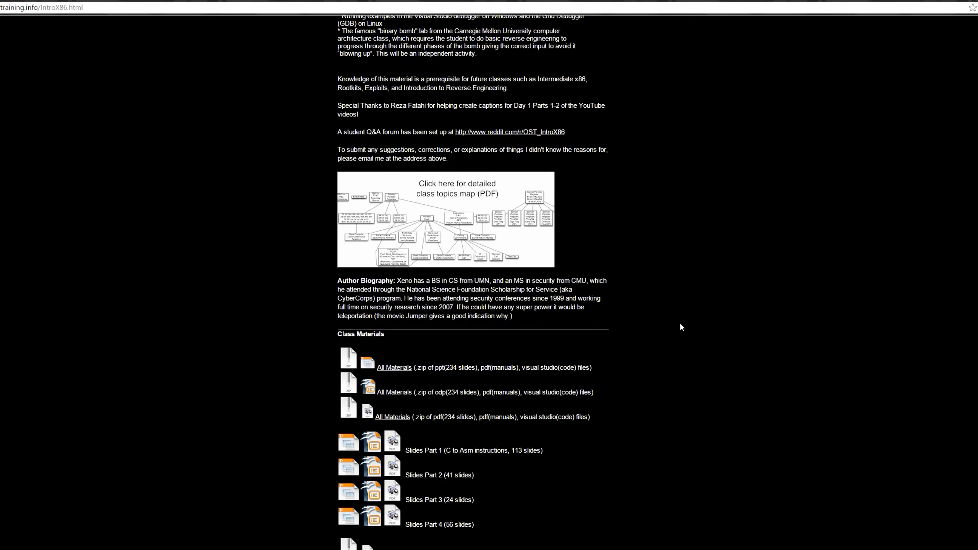
{"action": "scroll", "scroll_direction": "down", "scroll_amount": 3}
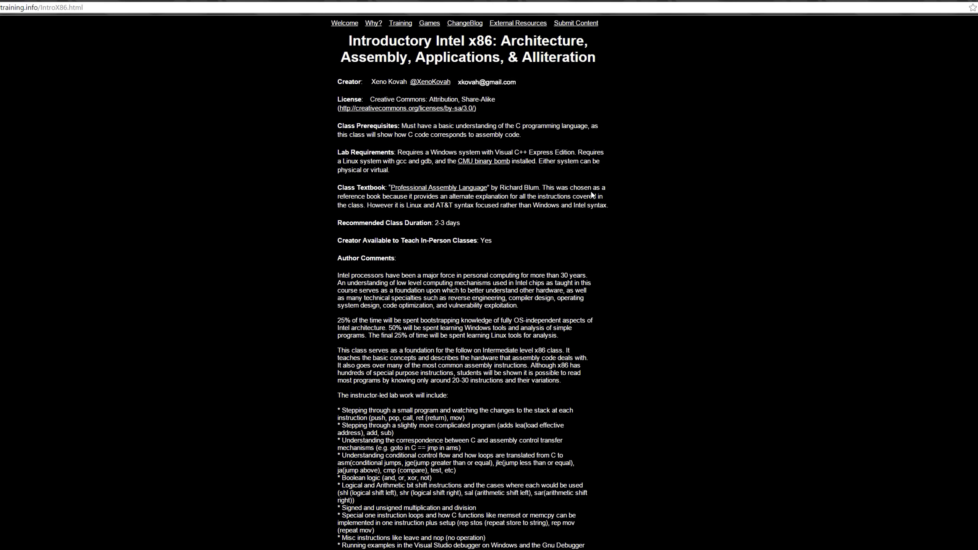
{"action": "mouse_move", "coordinate": [595, 185]}
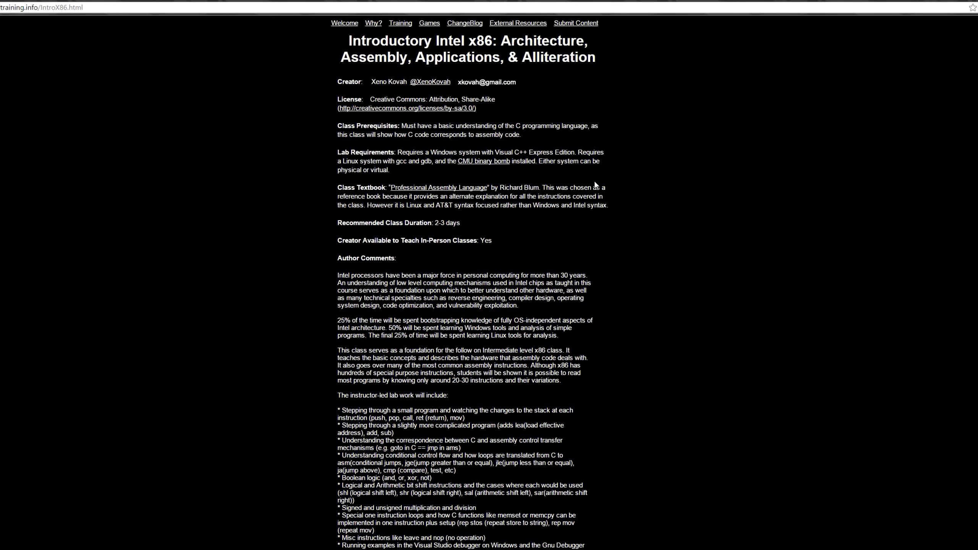
{"action": "scroll", "scroll_direction": "down", "scroll_amount": 3}
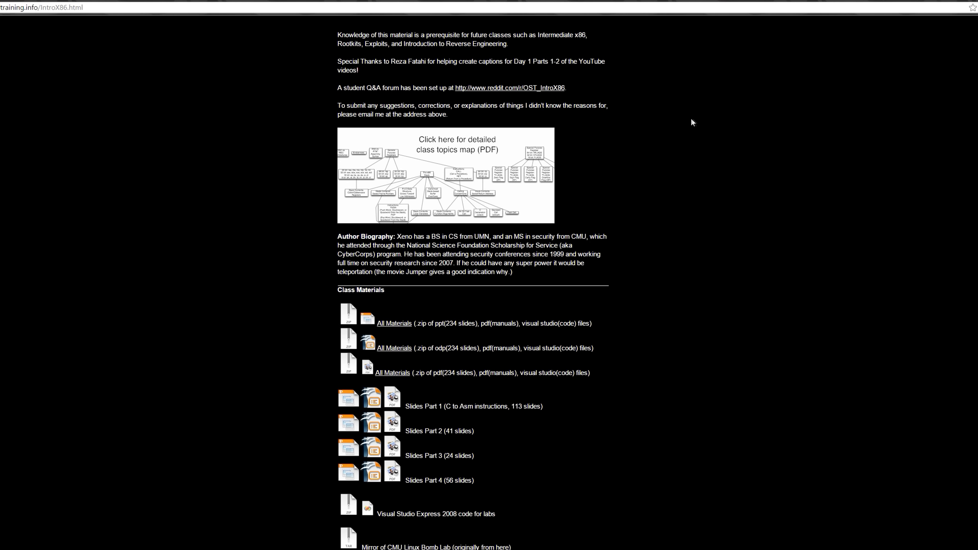
{"action": "scroll", "scroll_direction": "up", "scroll_amount": 3}
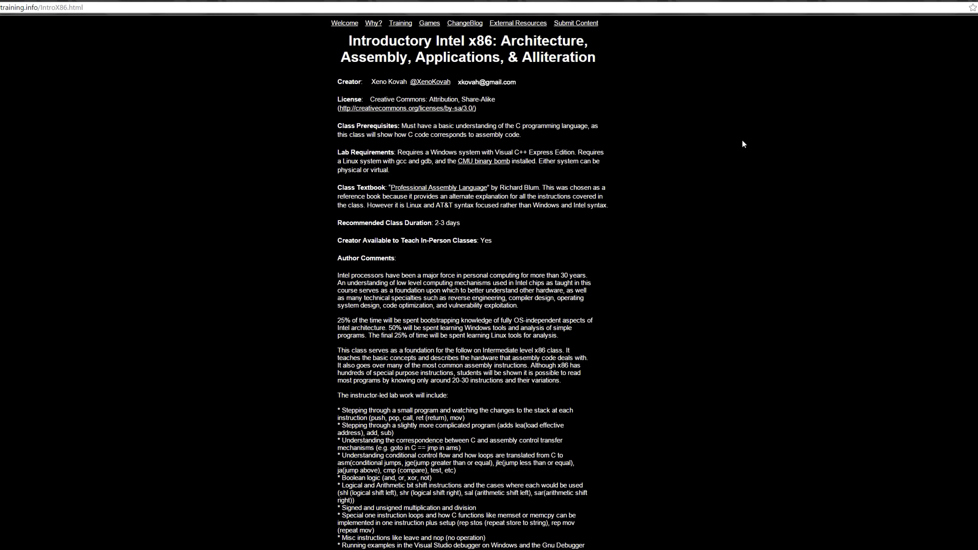
{"action": "mouse_move", "coordinate": [817, 57]}
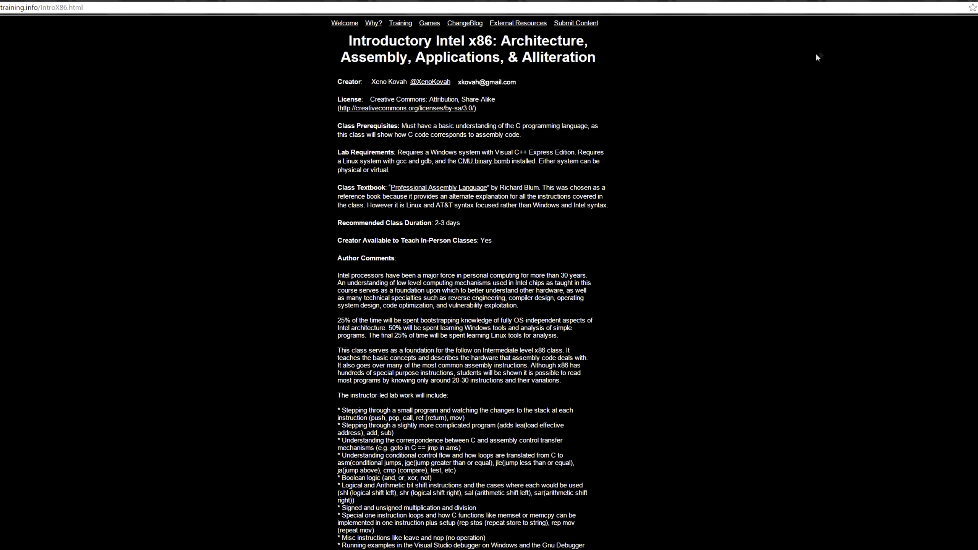
{"action": "left_click", "coordinate": [400, 23]}
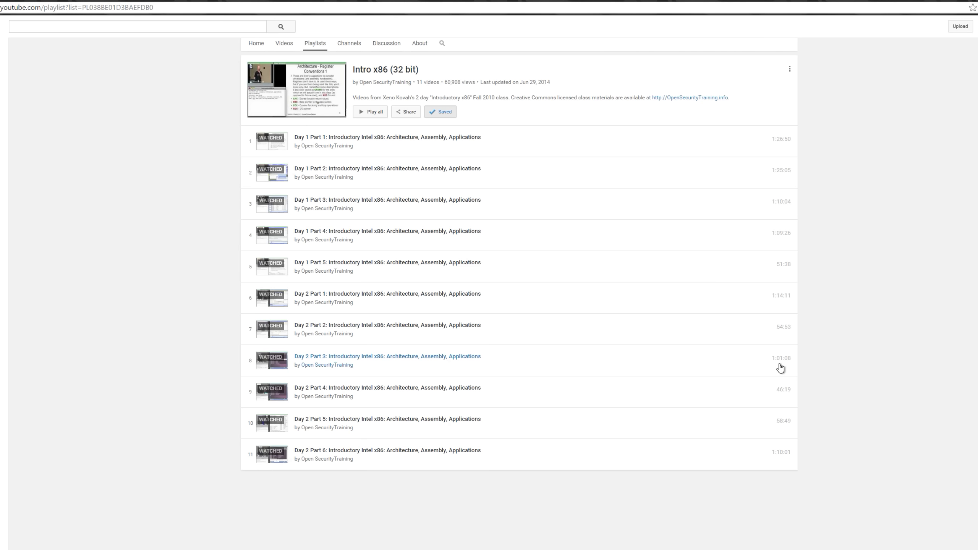
{"action": "mouse_move", "coordinate": [878, 158]}
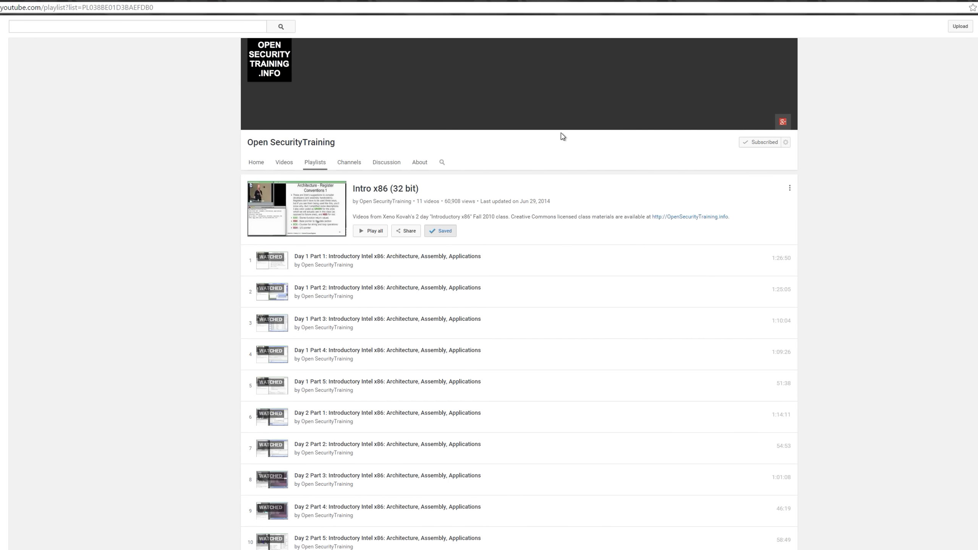
- Return to the OpenSecurityTraining channel's created playlists grid from the Intro x86 playlist
{"action": "left_click", "coordinate": [314, 162]}
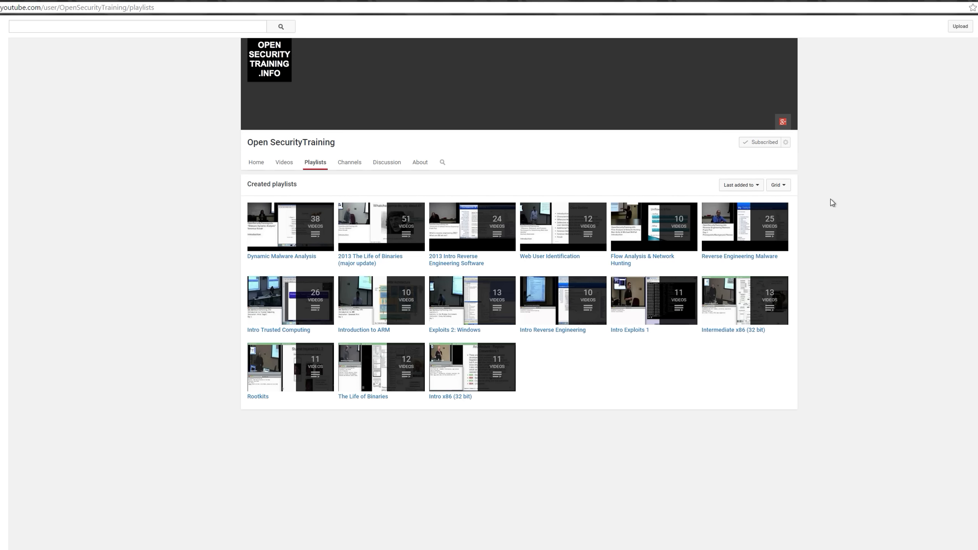
{"action": "mouse_move", "coordinate": [919, 240]}
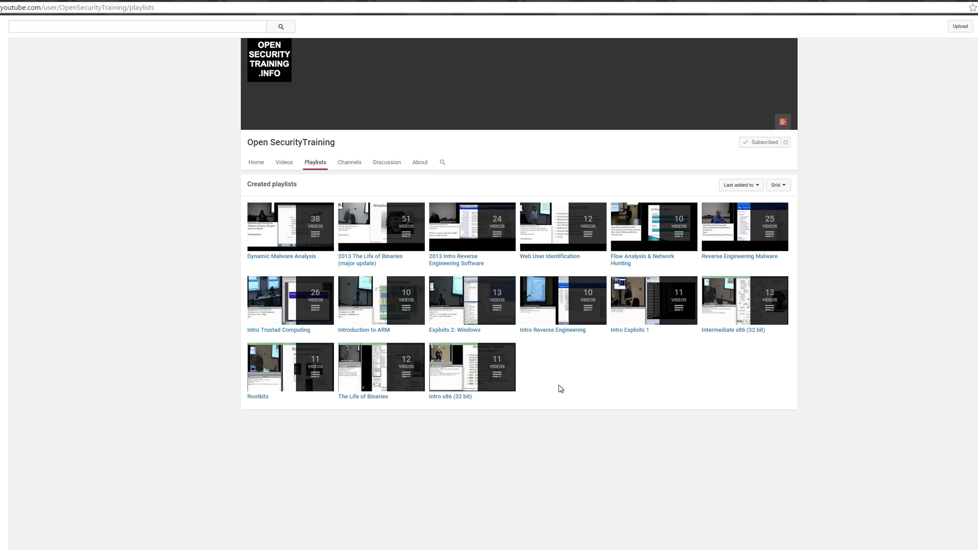
{"action": "mouse_move", "coordinate": [847, 367]}
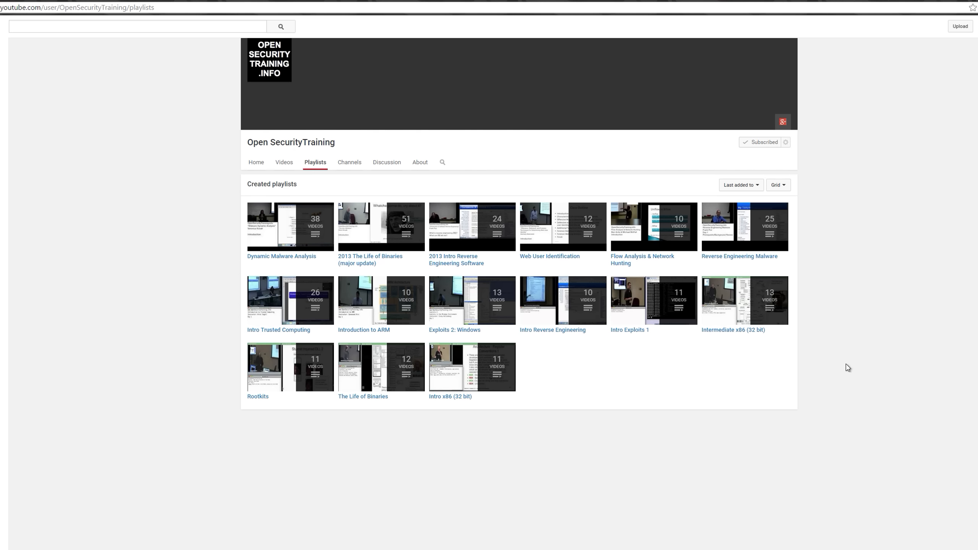
{"action": "mouse_move", "coordinate": [745, 301]}
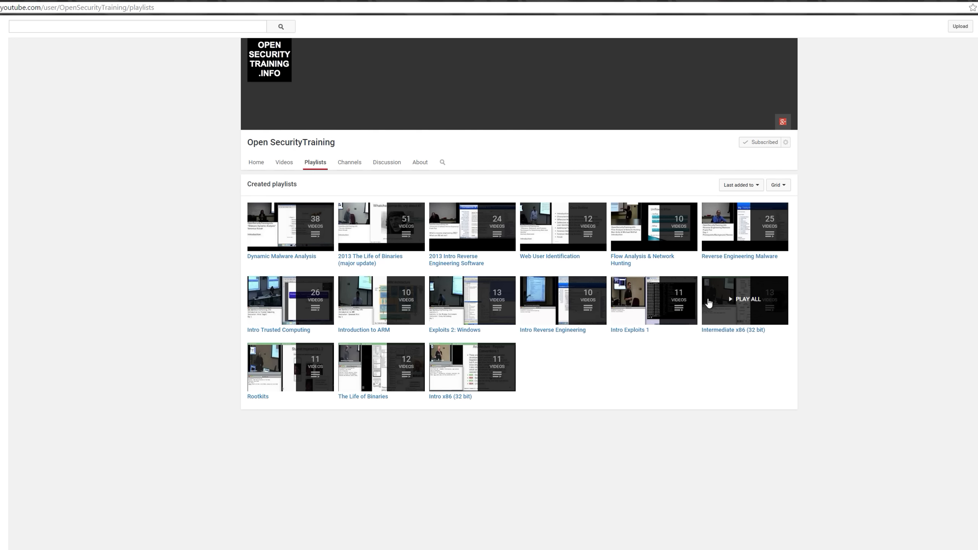